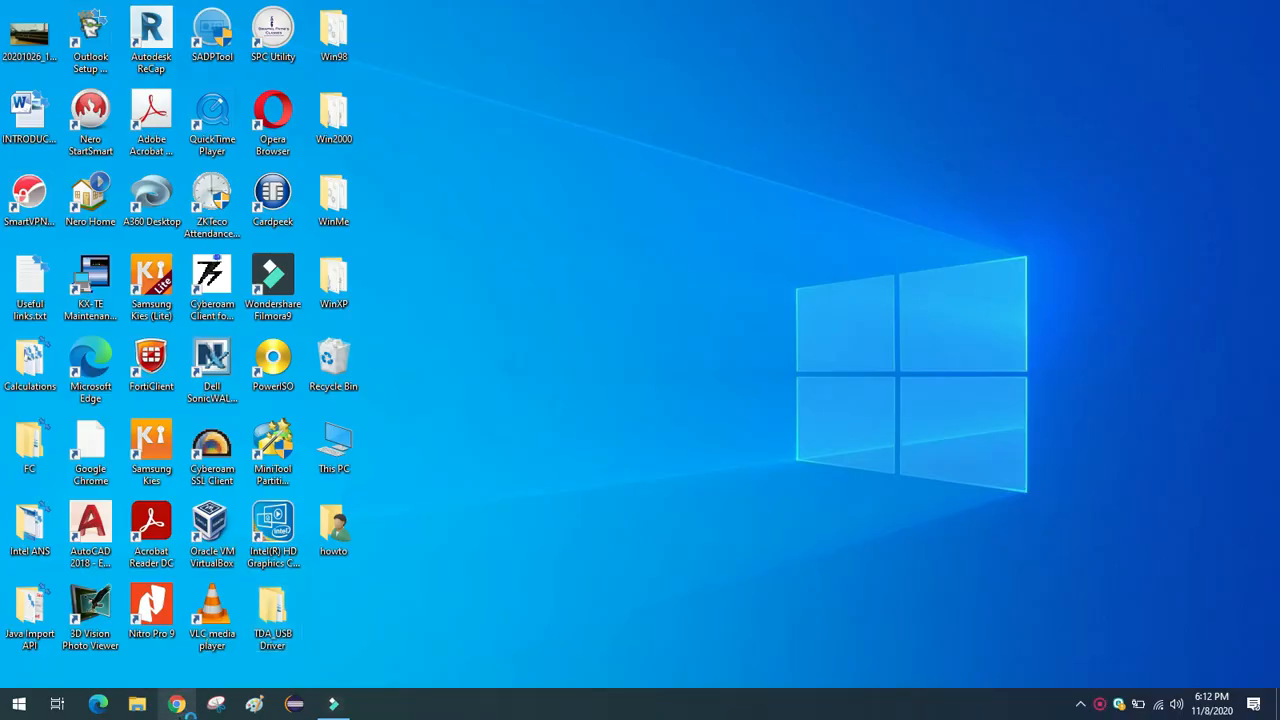
Step: Load the ONT login page at 192.168.100.1 in an incognito Chrome window
click(176, 704)
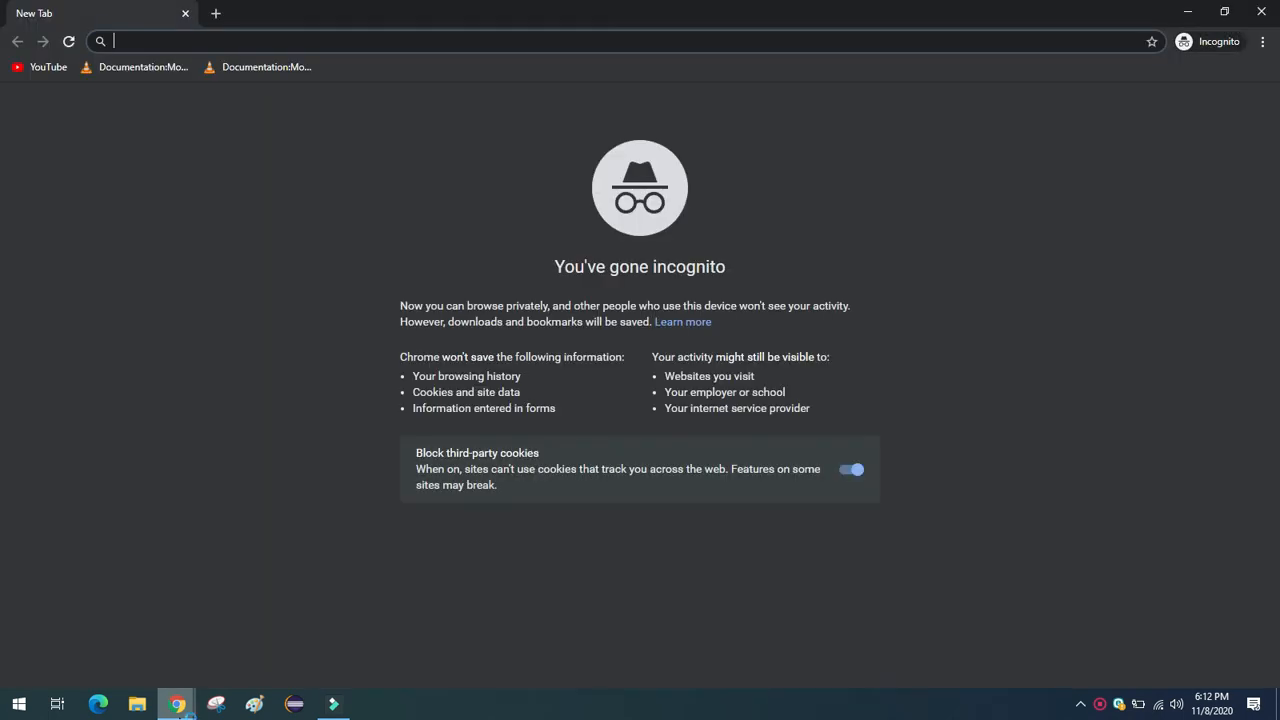
text(192.168.100)
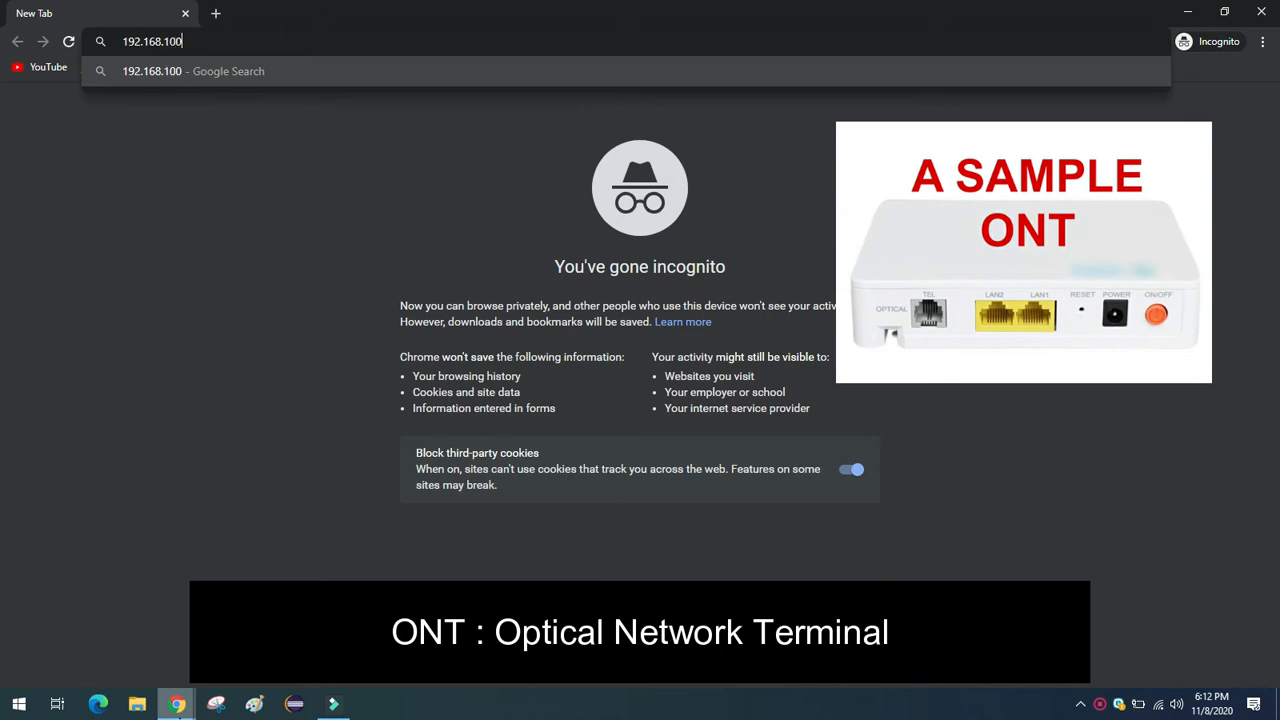
key(Enter)
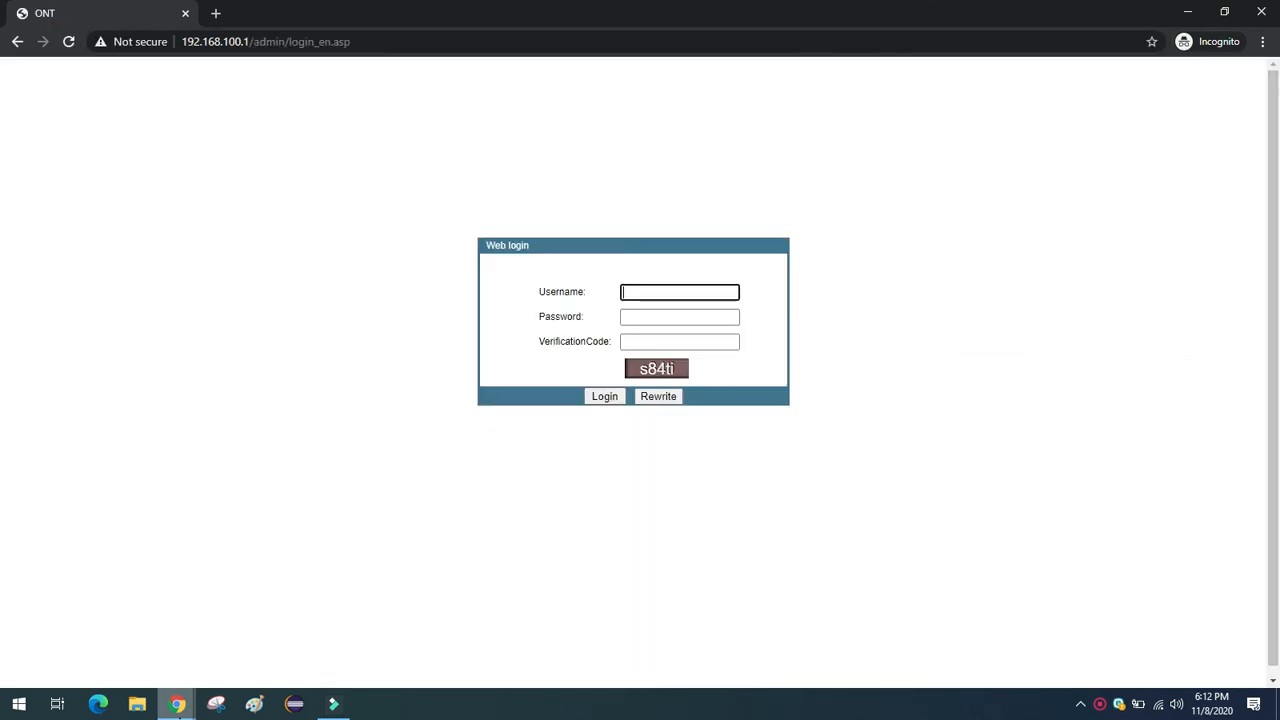
Step: Log in as admin with the password and verification code
text(admin)
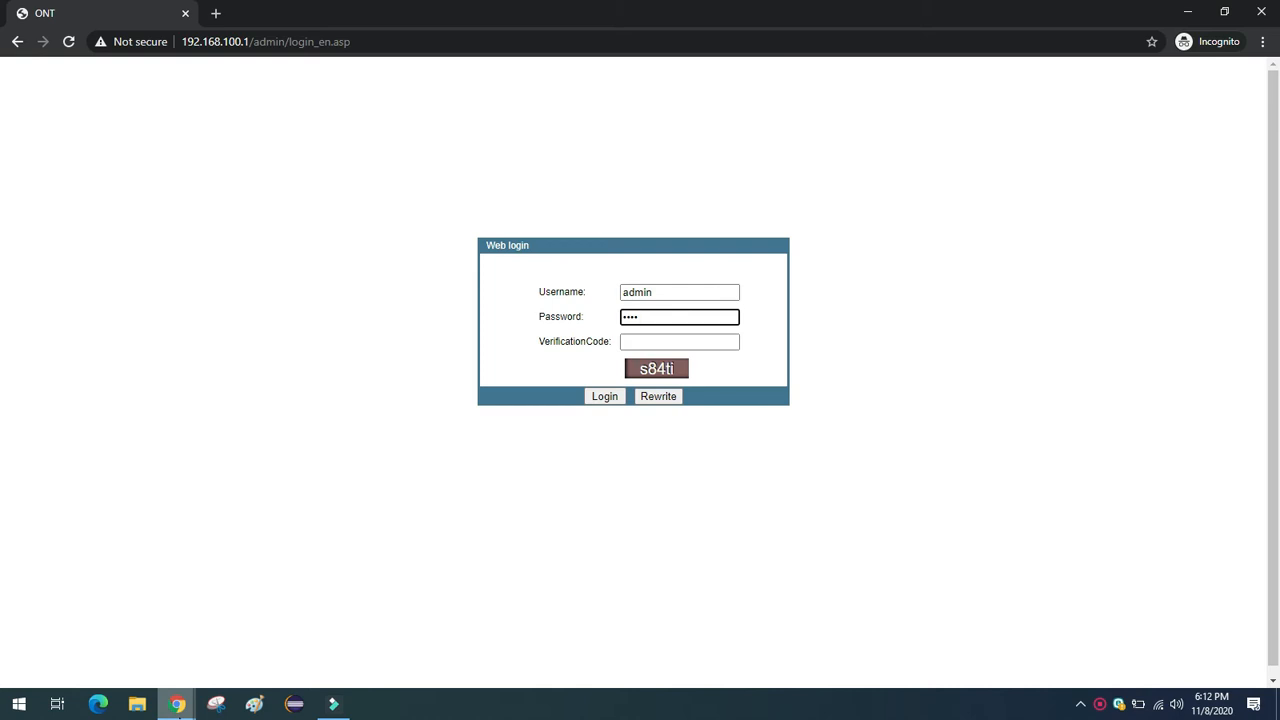
click(680, 316)
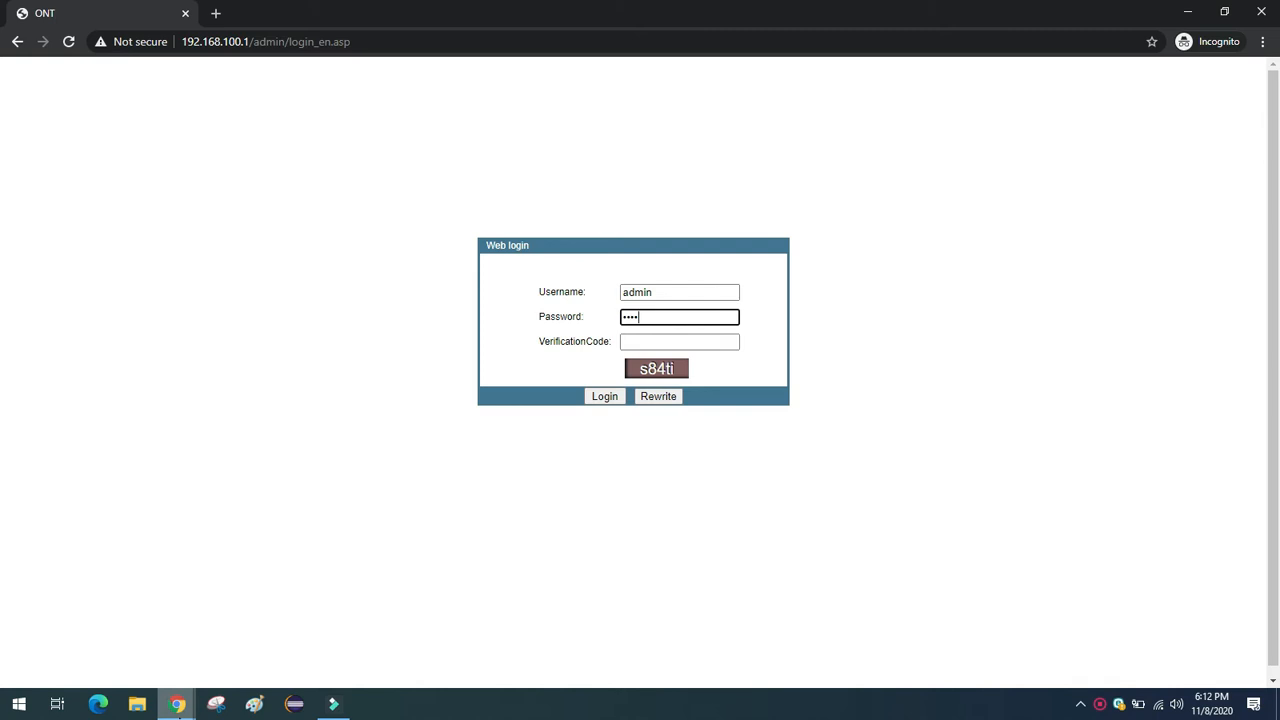
text(•)
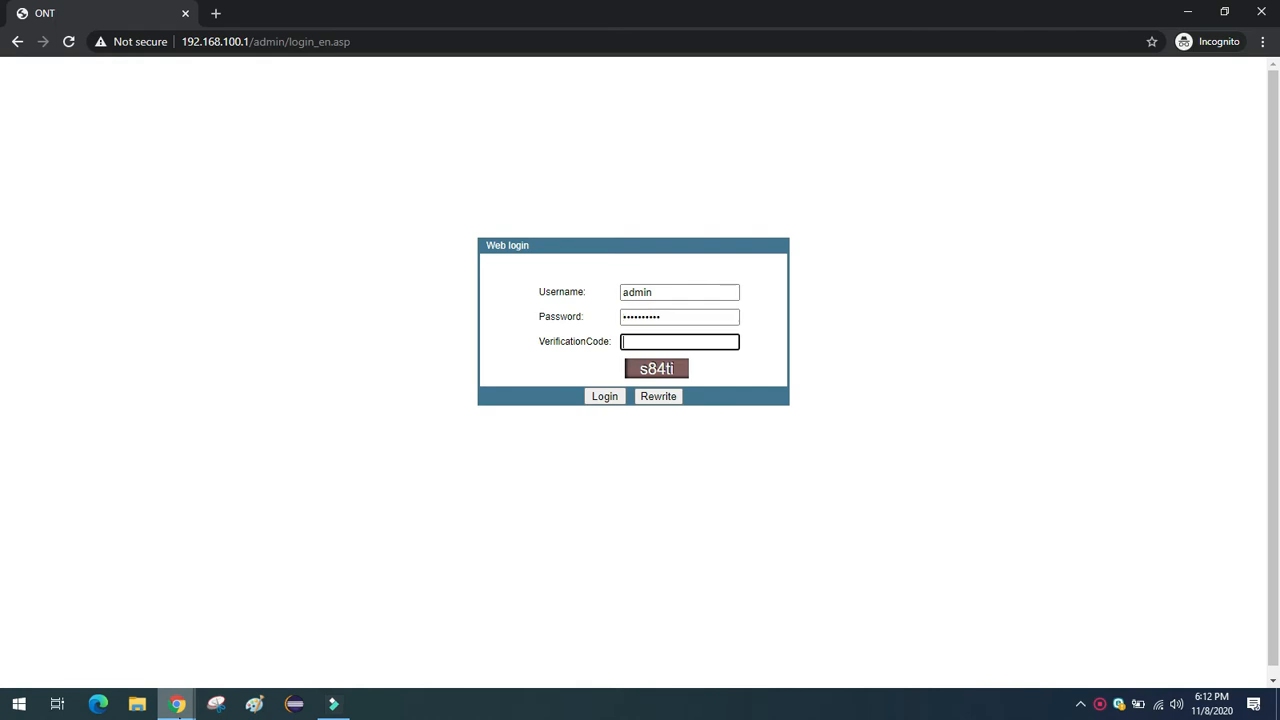
text(s8)
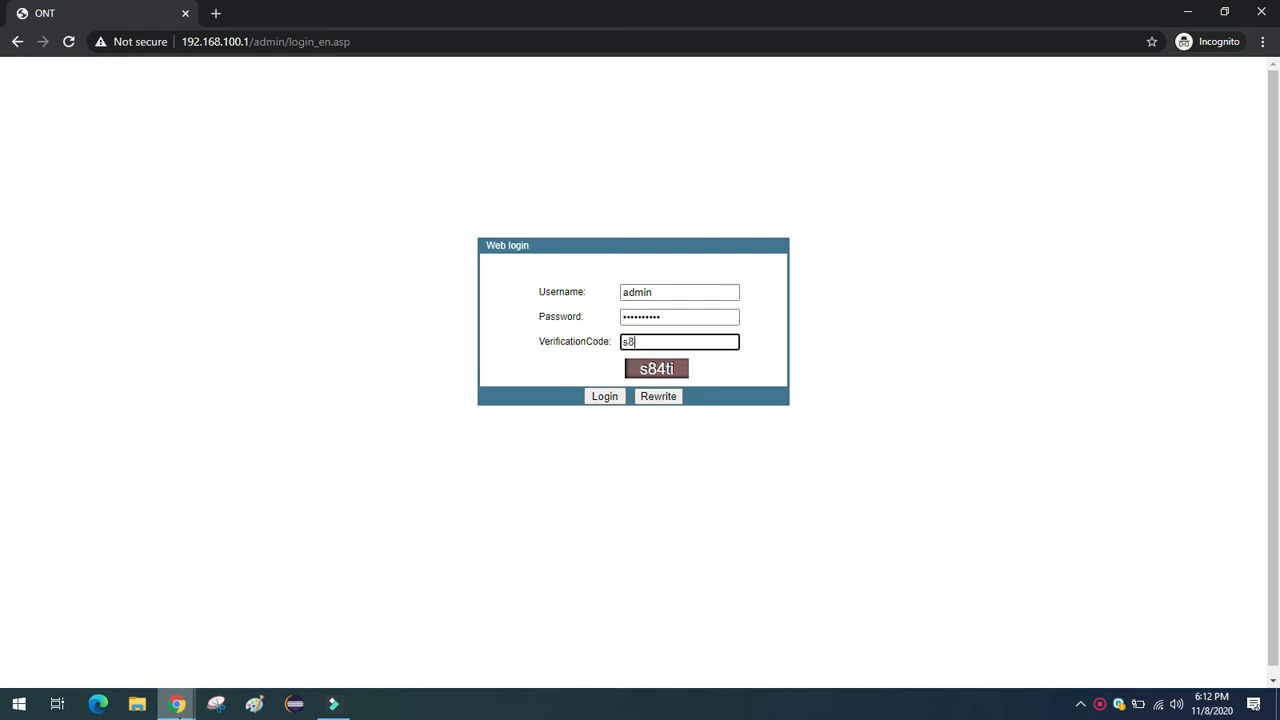
text(4)
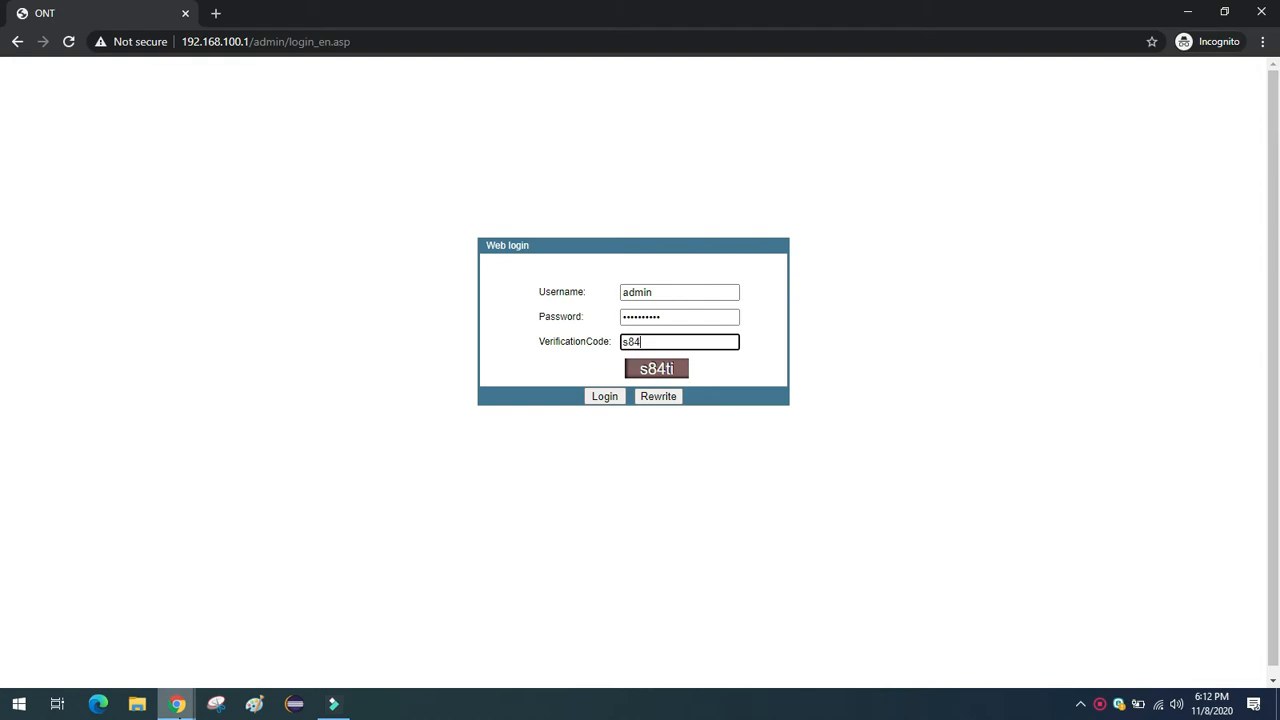
click(604, 396)
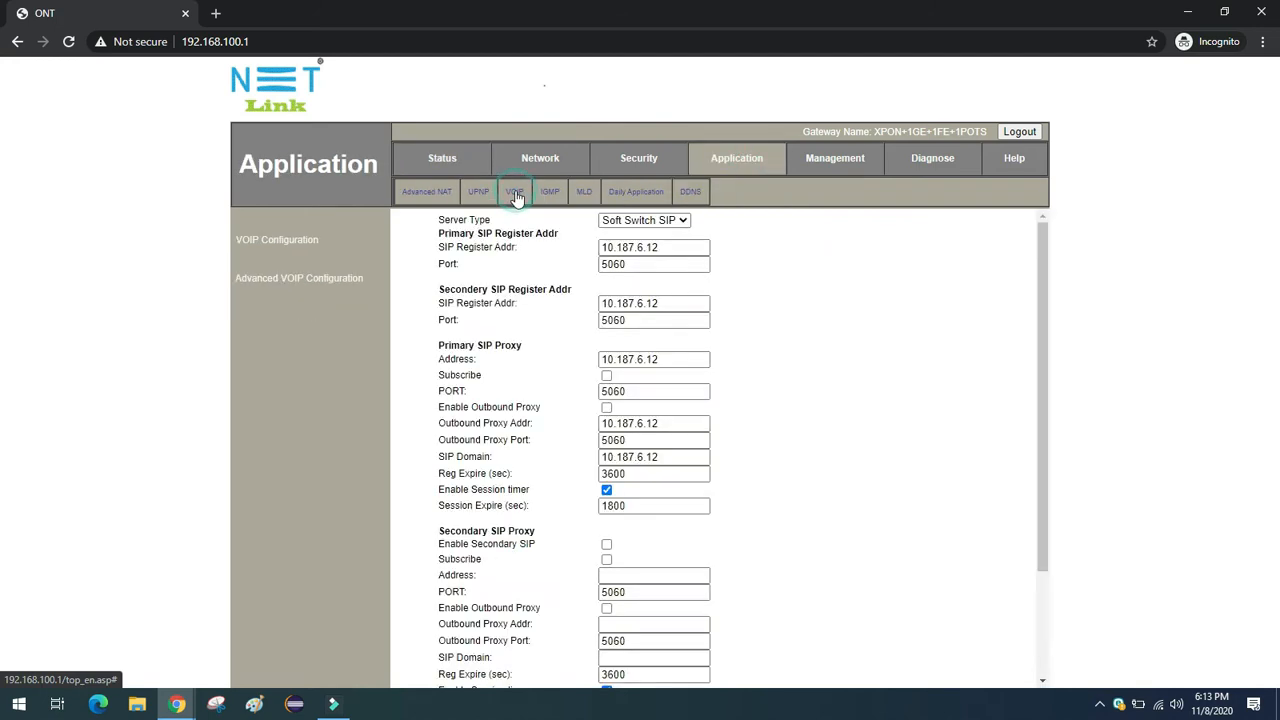
Step: Save Tone of Country as USA in Advanced VoIP Configuration and go to Management
click(298, 278)
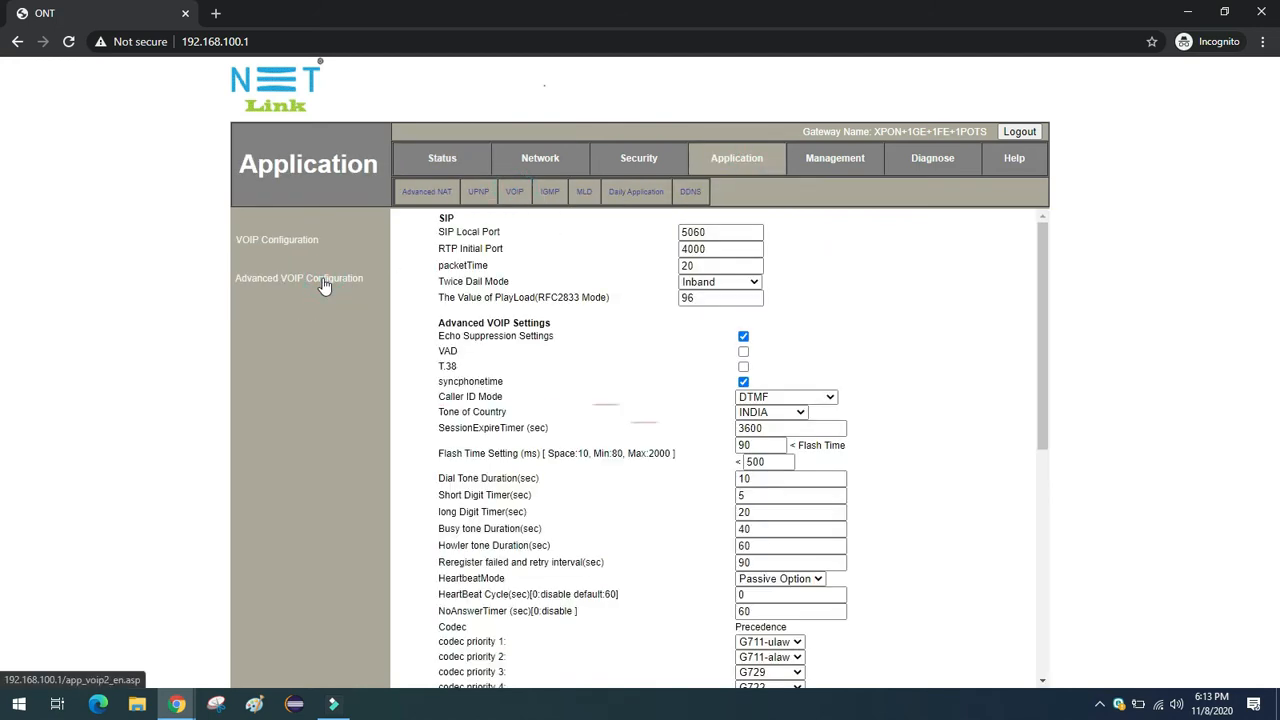
click(770, 412)
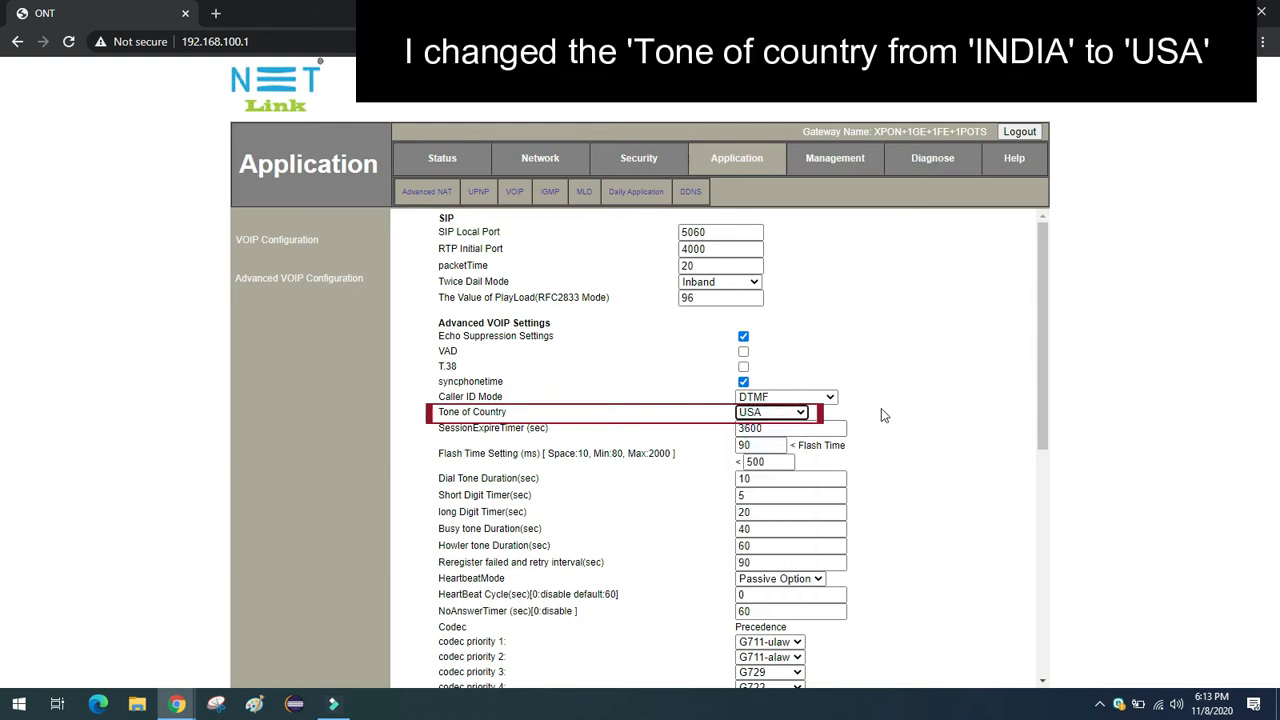
scroll(down, 3)
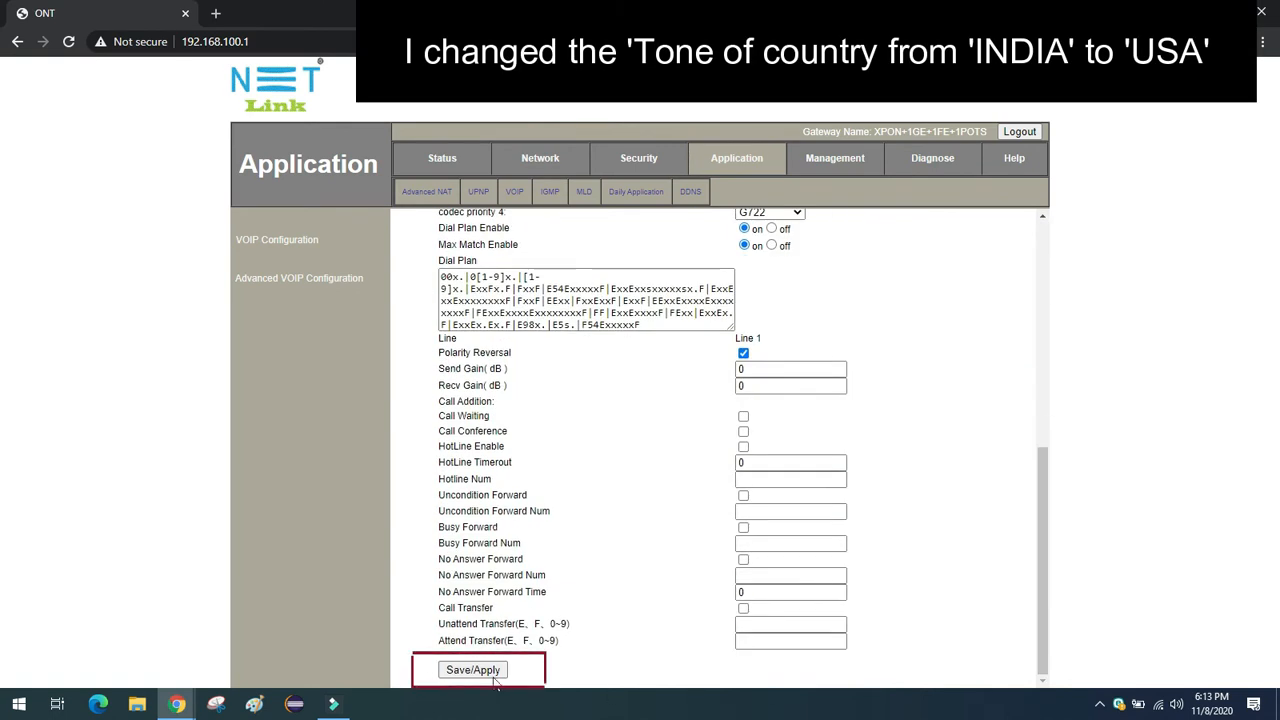
click(468, 668)
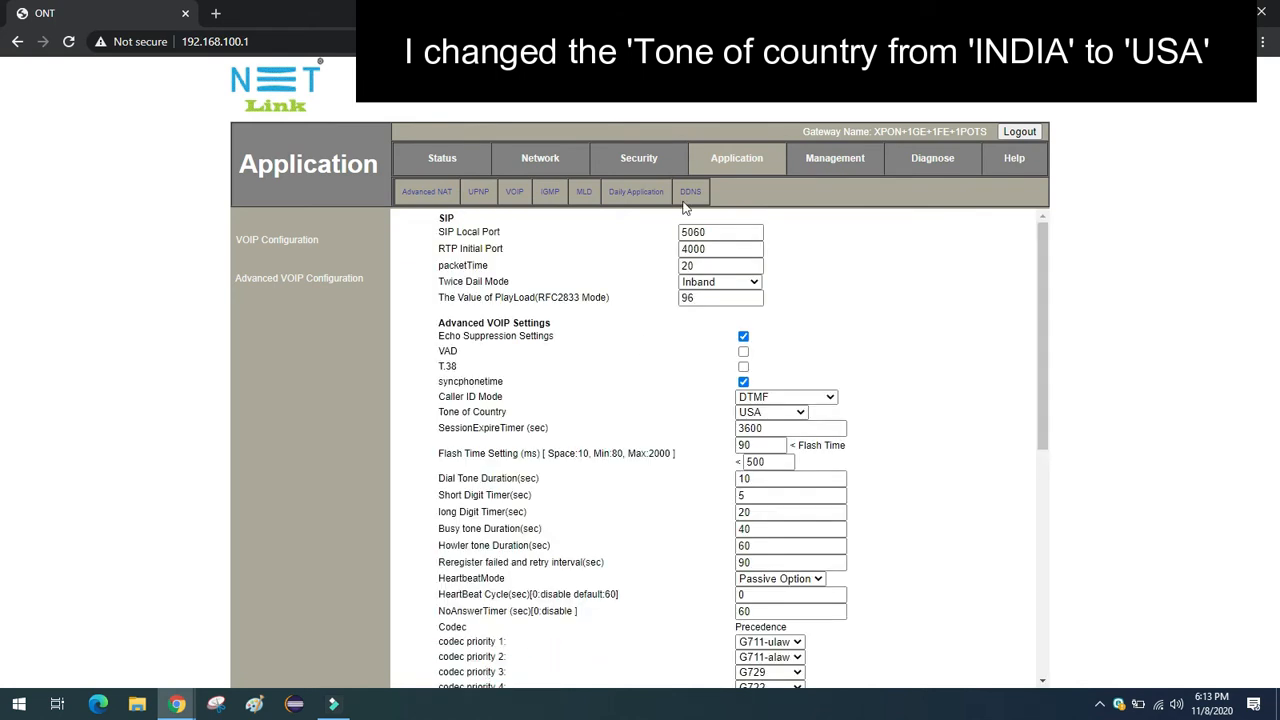
click(838, 158)
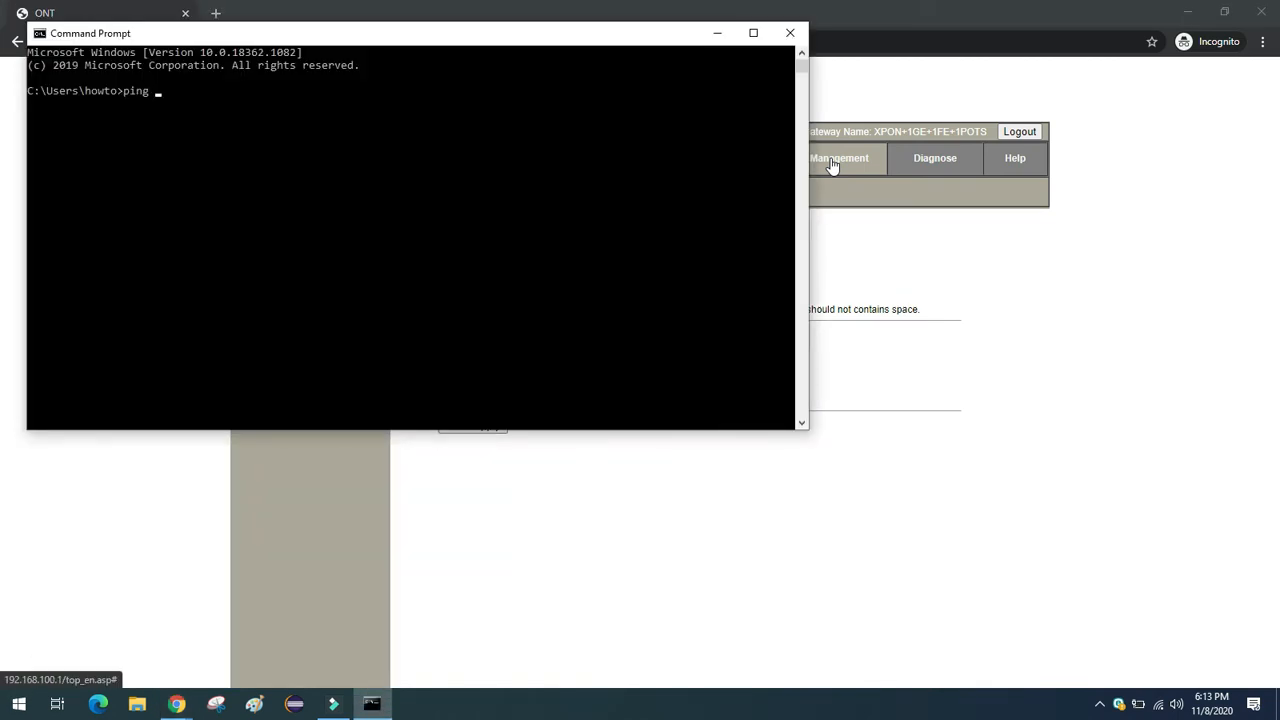
Step: Run a continuous ping to the ONT at 192.168.100.1 from Command Prompt
text(192.168)
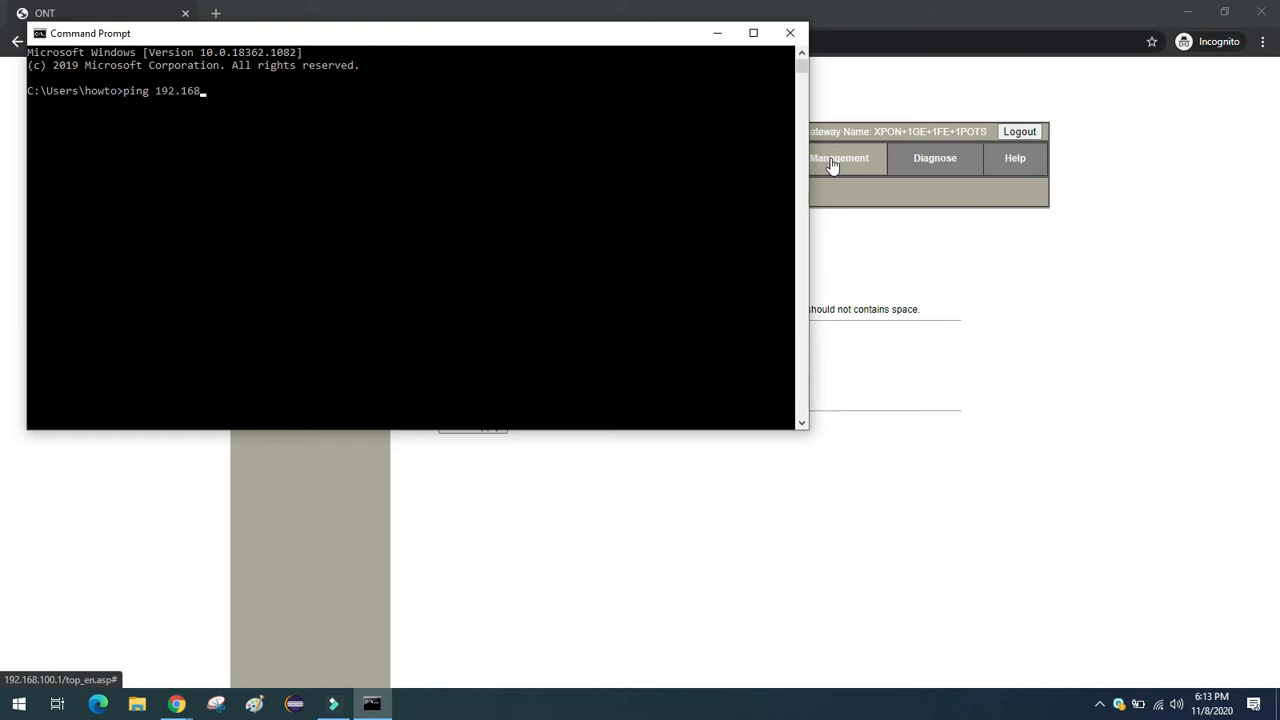
text(.100.1 -)
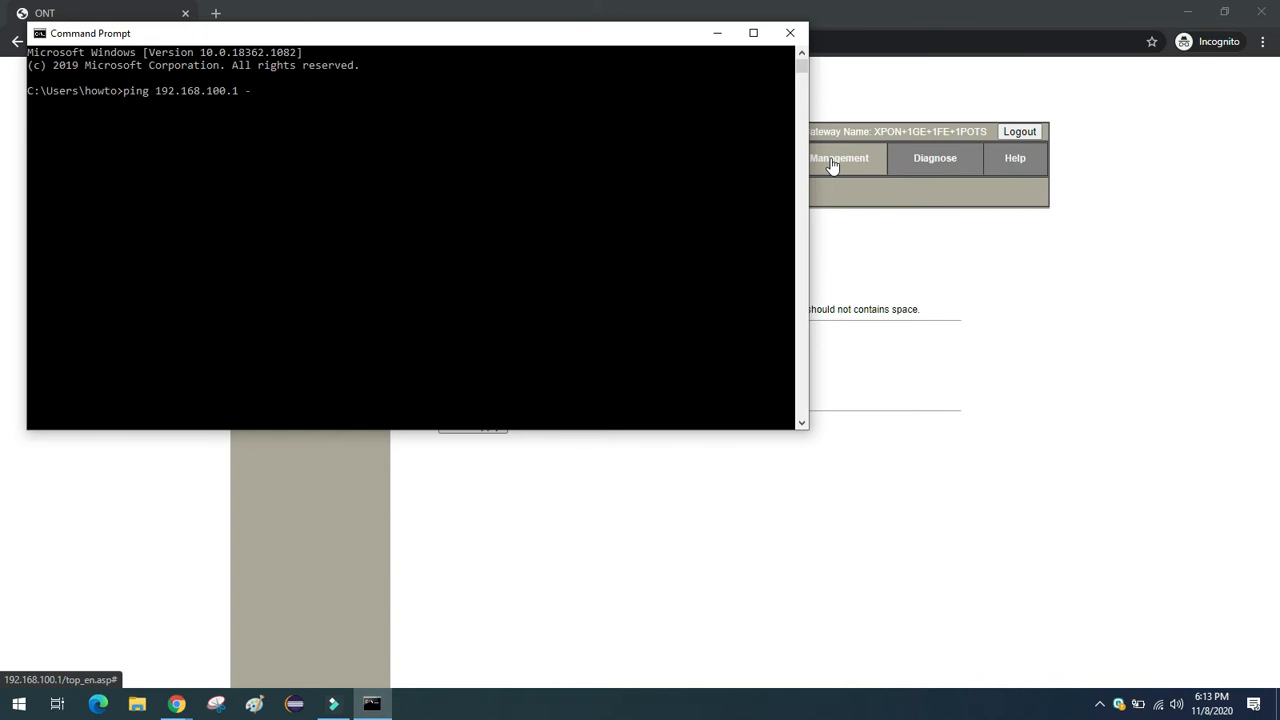
key(Enter)
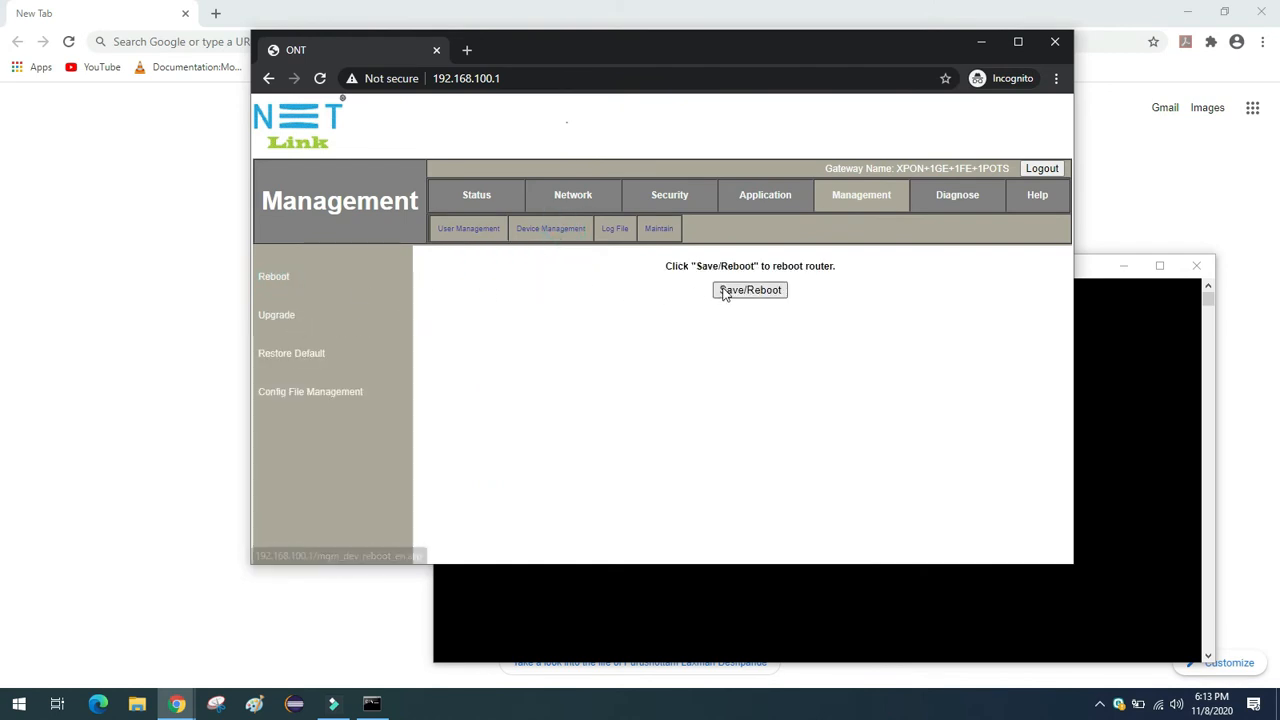
Step: Save/Reboot the ONT, then restart the ping with 'ping 192.168.100.1 -t' after it times out
click(748, 290)
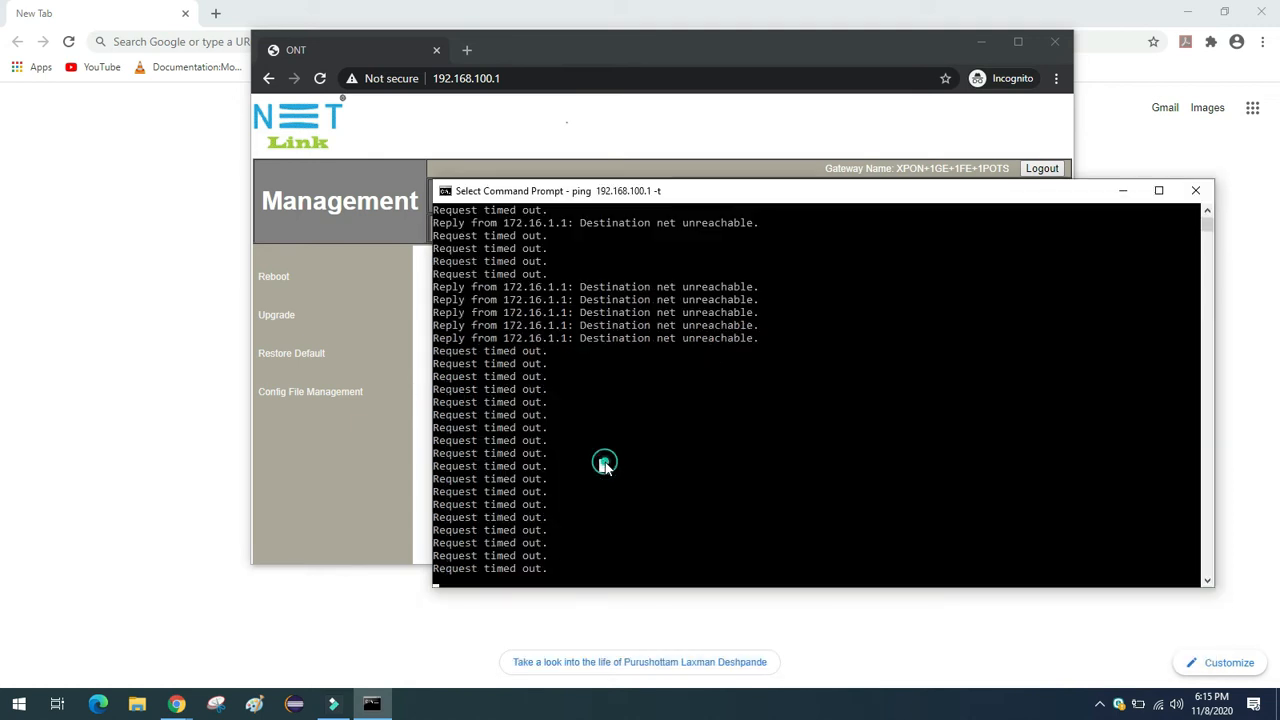
key(ctrl+c)
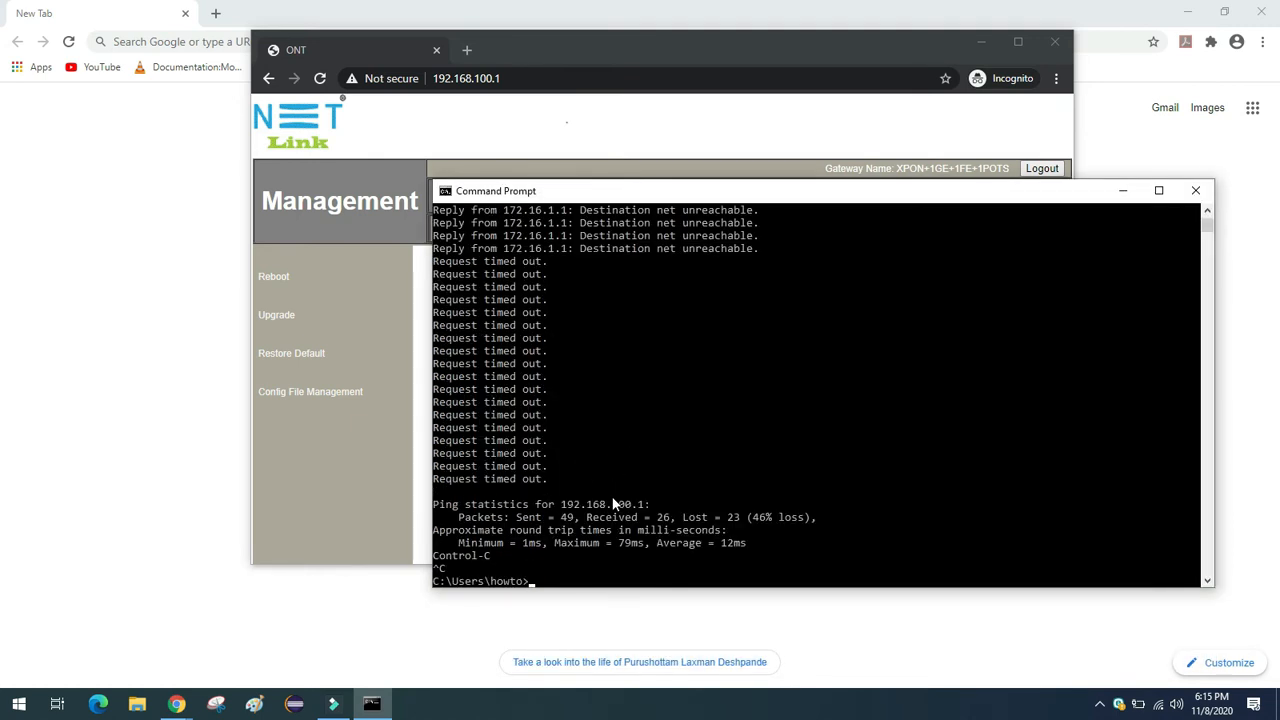
text(ping 192.168.100.1 -t)
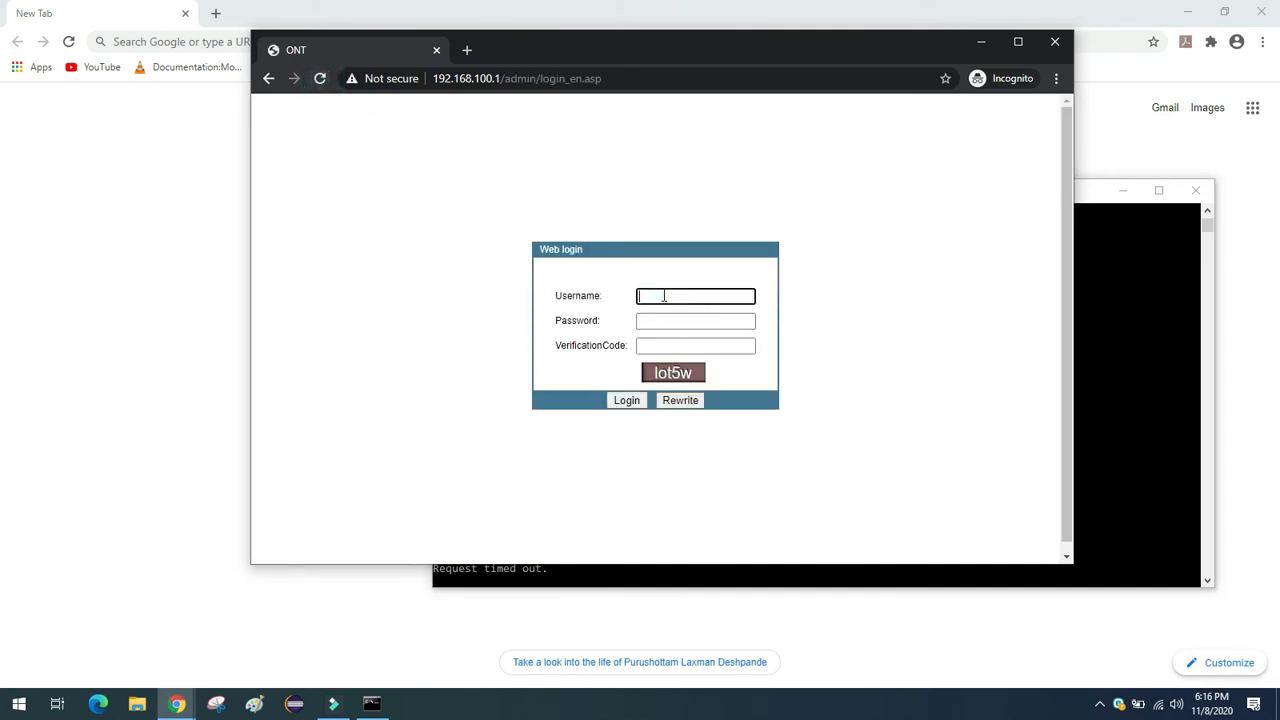
Step: Log in again as admin with the password and new verification code
text(admin)
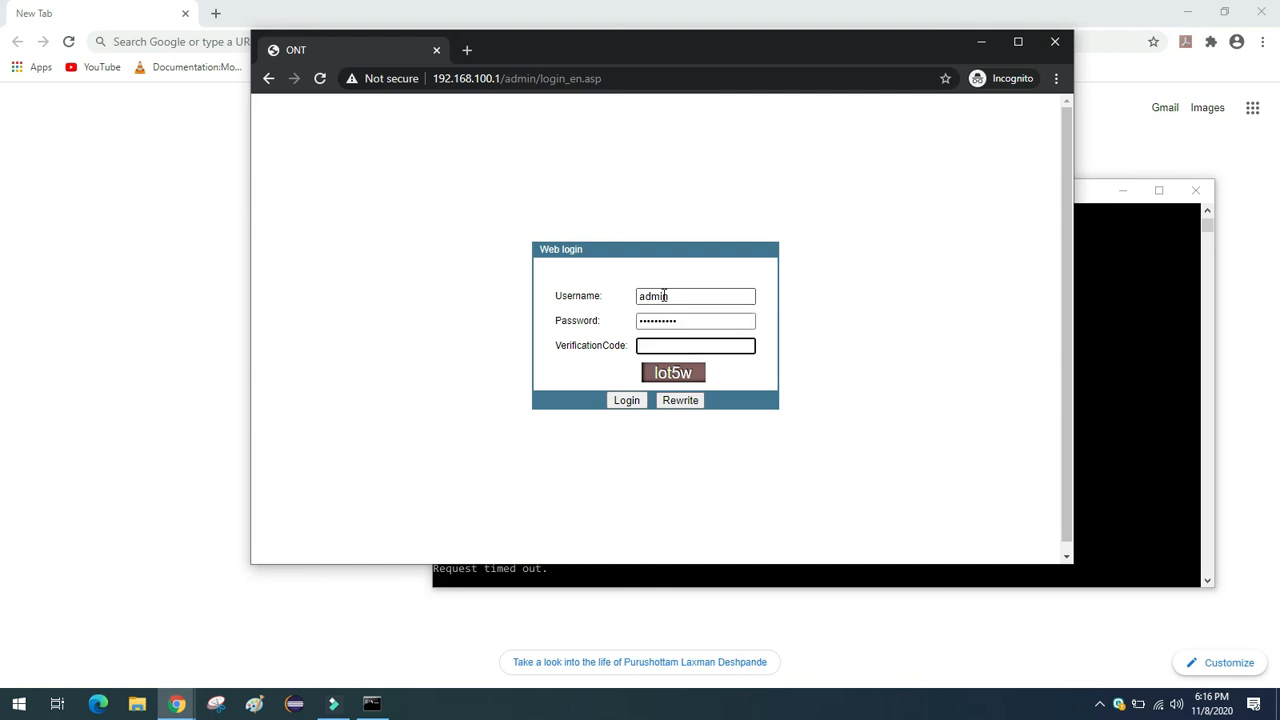
text(lo)
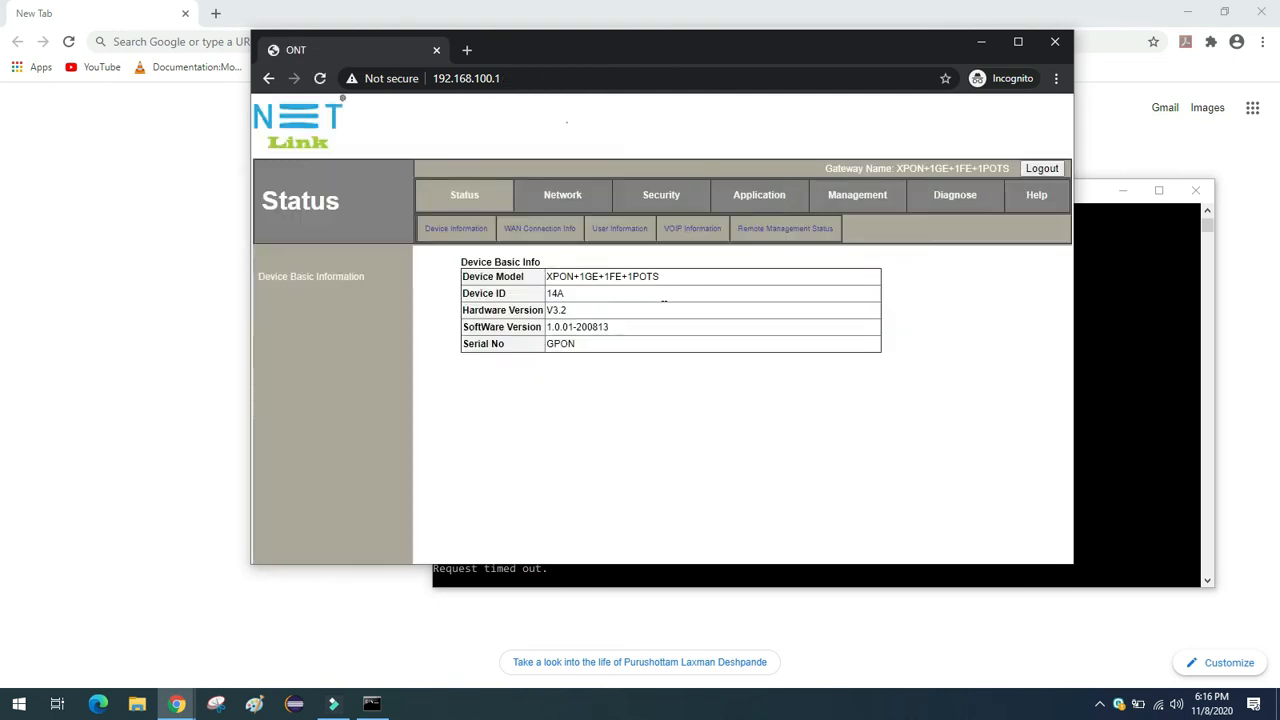
mouse_move(772, 206)
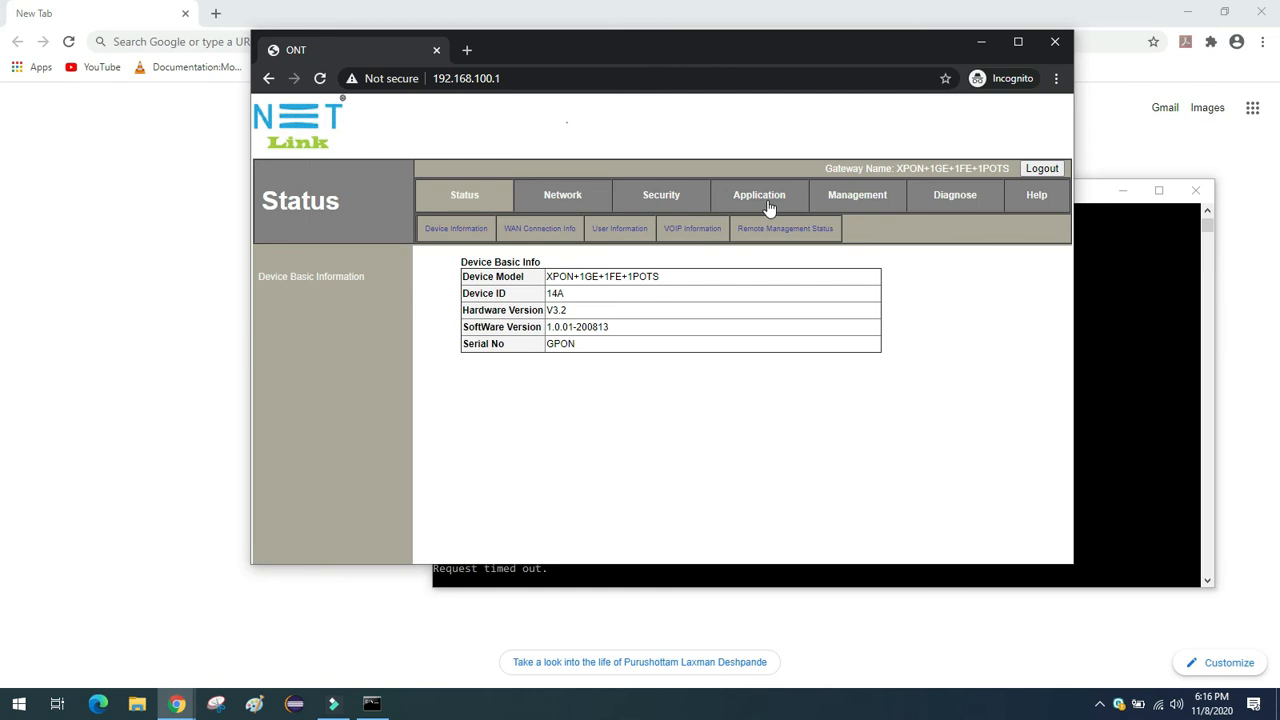
Step: Return to the Application section's VoIP Configuration page
click(760, 196)
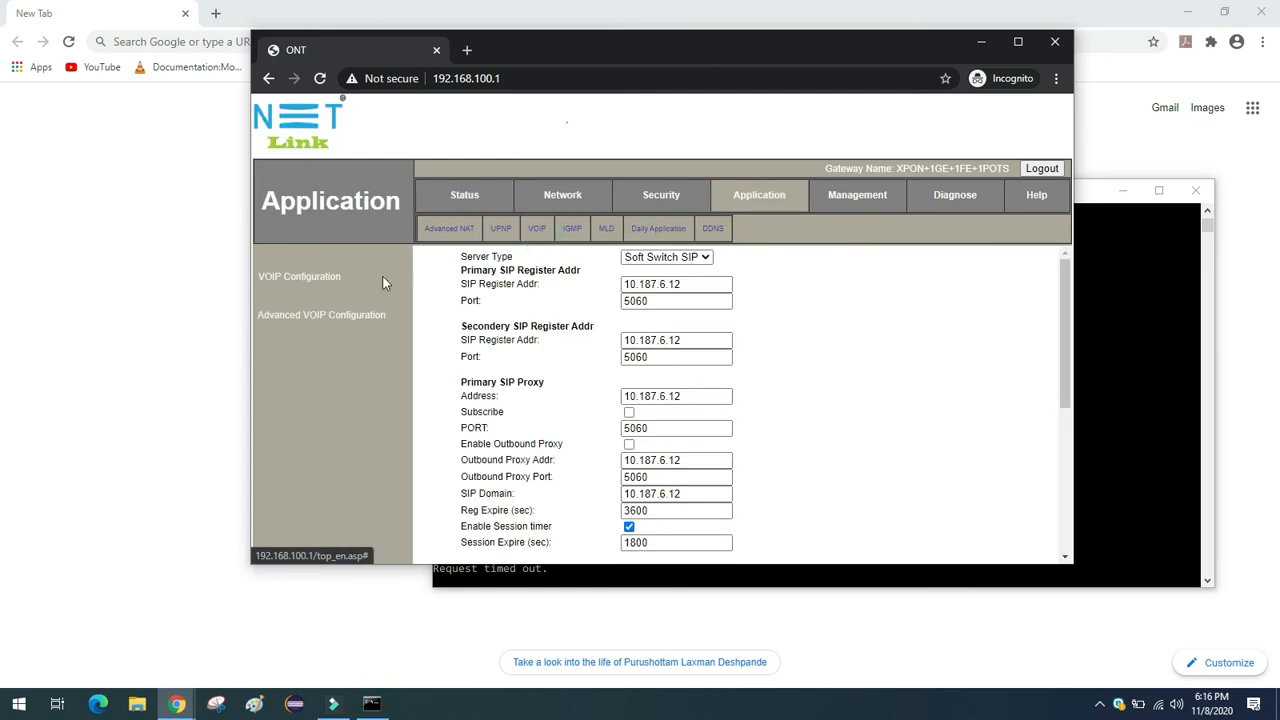